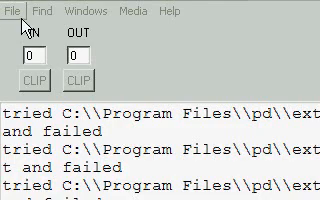
- Create a new empty patch from the Pd main window's File menu
left_click(12, 8)
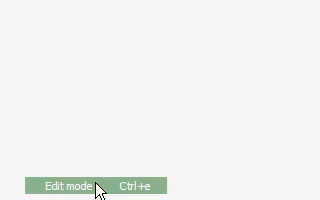
- Switch the patch into Edit mode so objects can be placed
left_click(68, 8)
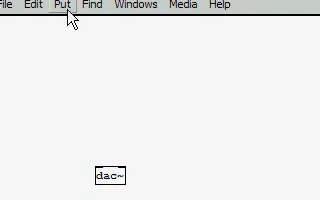
- Place an 'osc~ 440' oscillator object above dac~
left_click(64, 8)
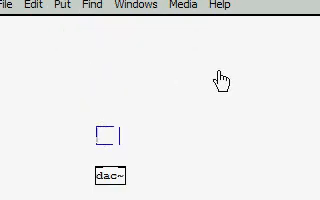
type("osc~")
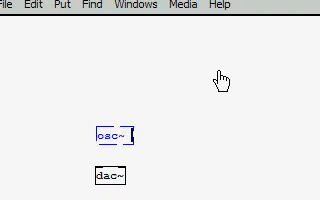
type("44")
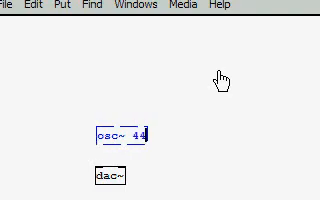
type("0")
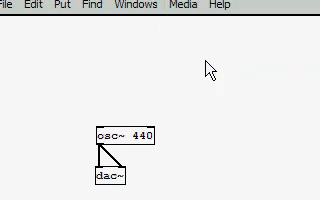
mouse_move(90, 66)
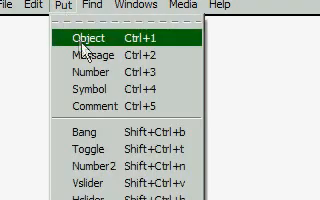
- Place a new empty object box above the osc~ 440
left_click(72, 40)
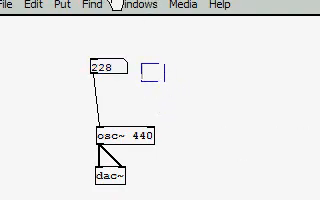
- Make the new box an mtof object between the number box and osc~ 440
type("mtof")
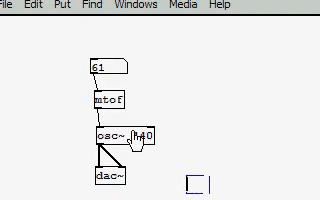
- Enter 'table sticky 16' to create a 16-element table named sticky
type("table")
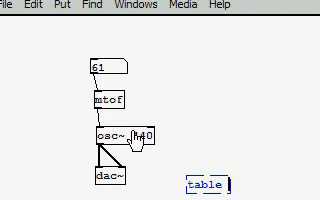
type("sticky 16")
type(";")
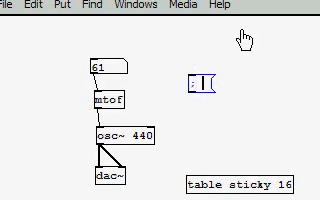
- Write the message 'sticky 0 12 3 5 7 1 …' loading step values into the table
type("sticky 0 12")
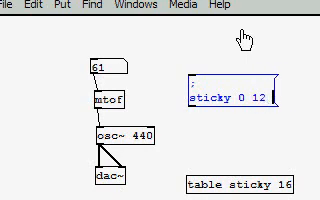
type("3 5 7 1")
type("tabread sticky")
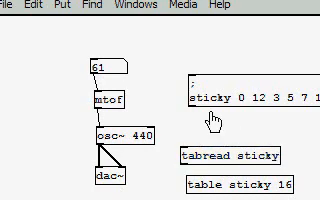
- Finalize the 'tabread sticky' object by deselecting on the canvas
left_click(216, 136)
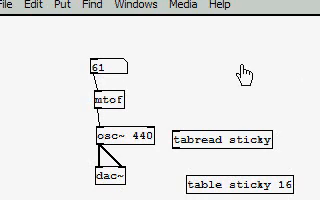
mouse_move(104, 132)
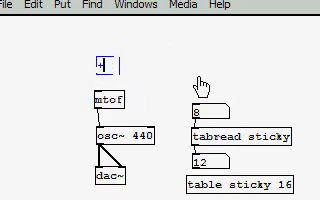
- Enter '+ 48' in the object box above mtof
type("+")
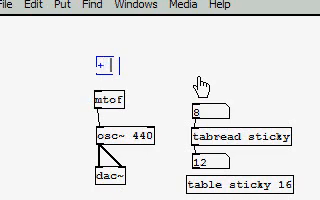
type("48")
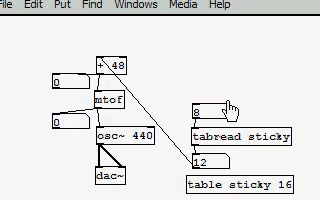
mouse_move(200, 50)
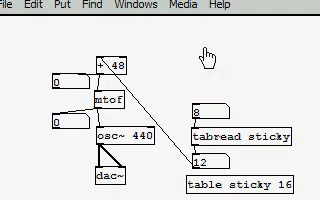
- Bring up the Media menu's audio on/off options
left_click(152, 8)
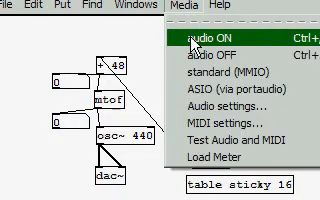